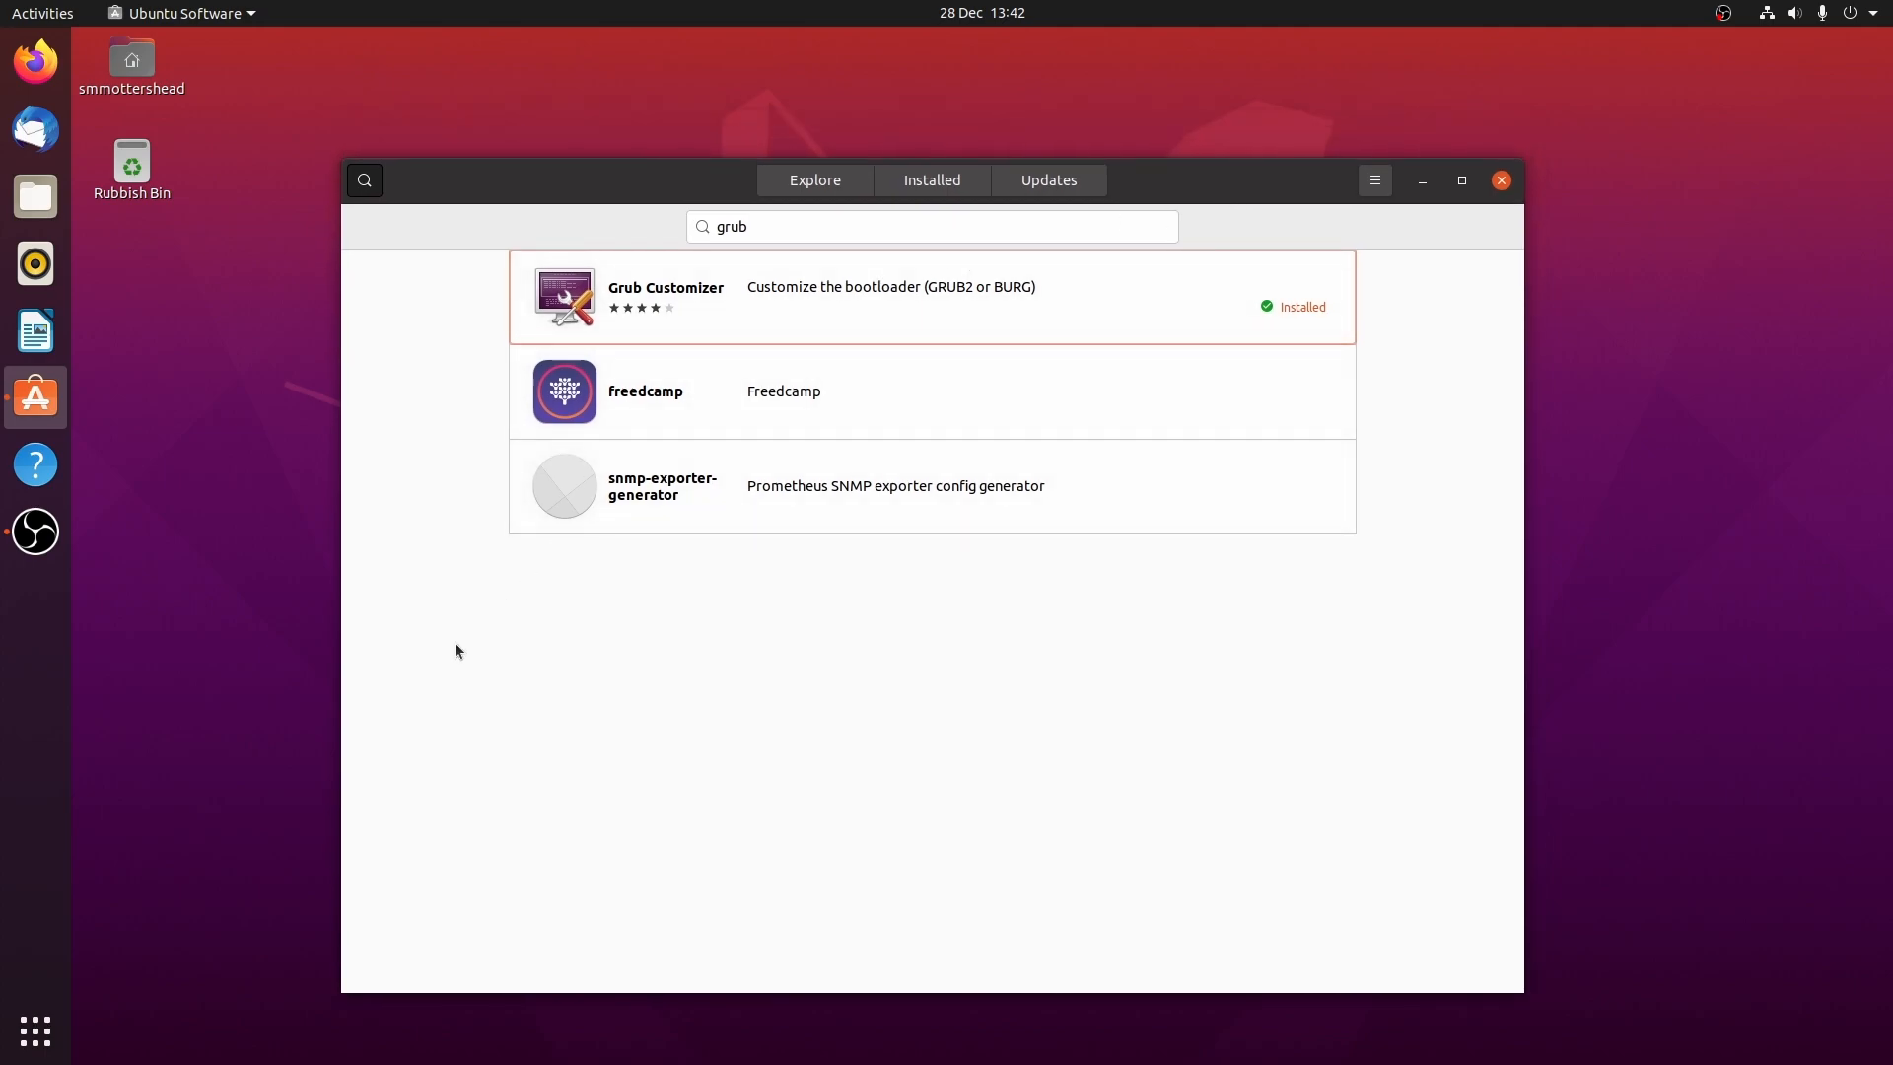
mouse_move(591, 215)
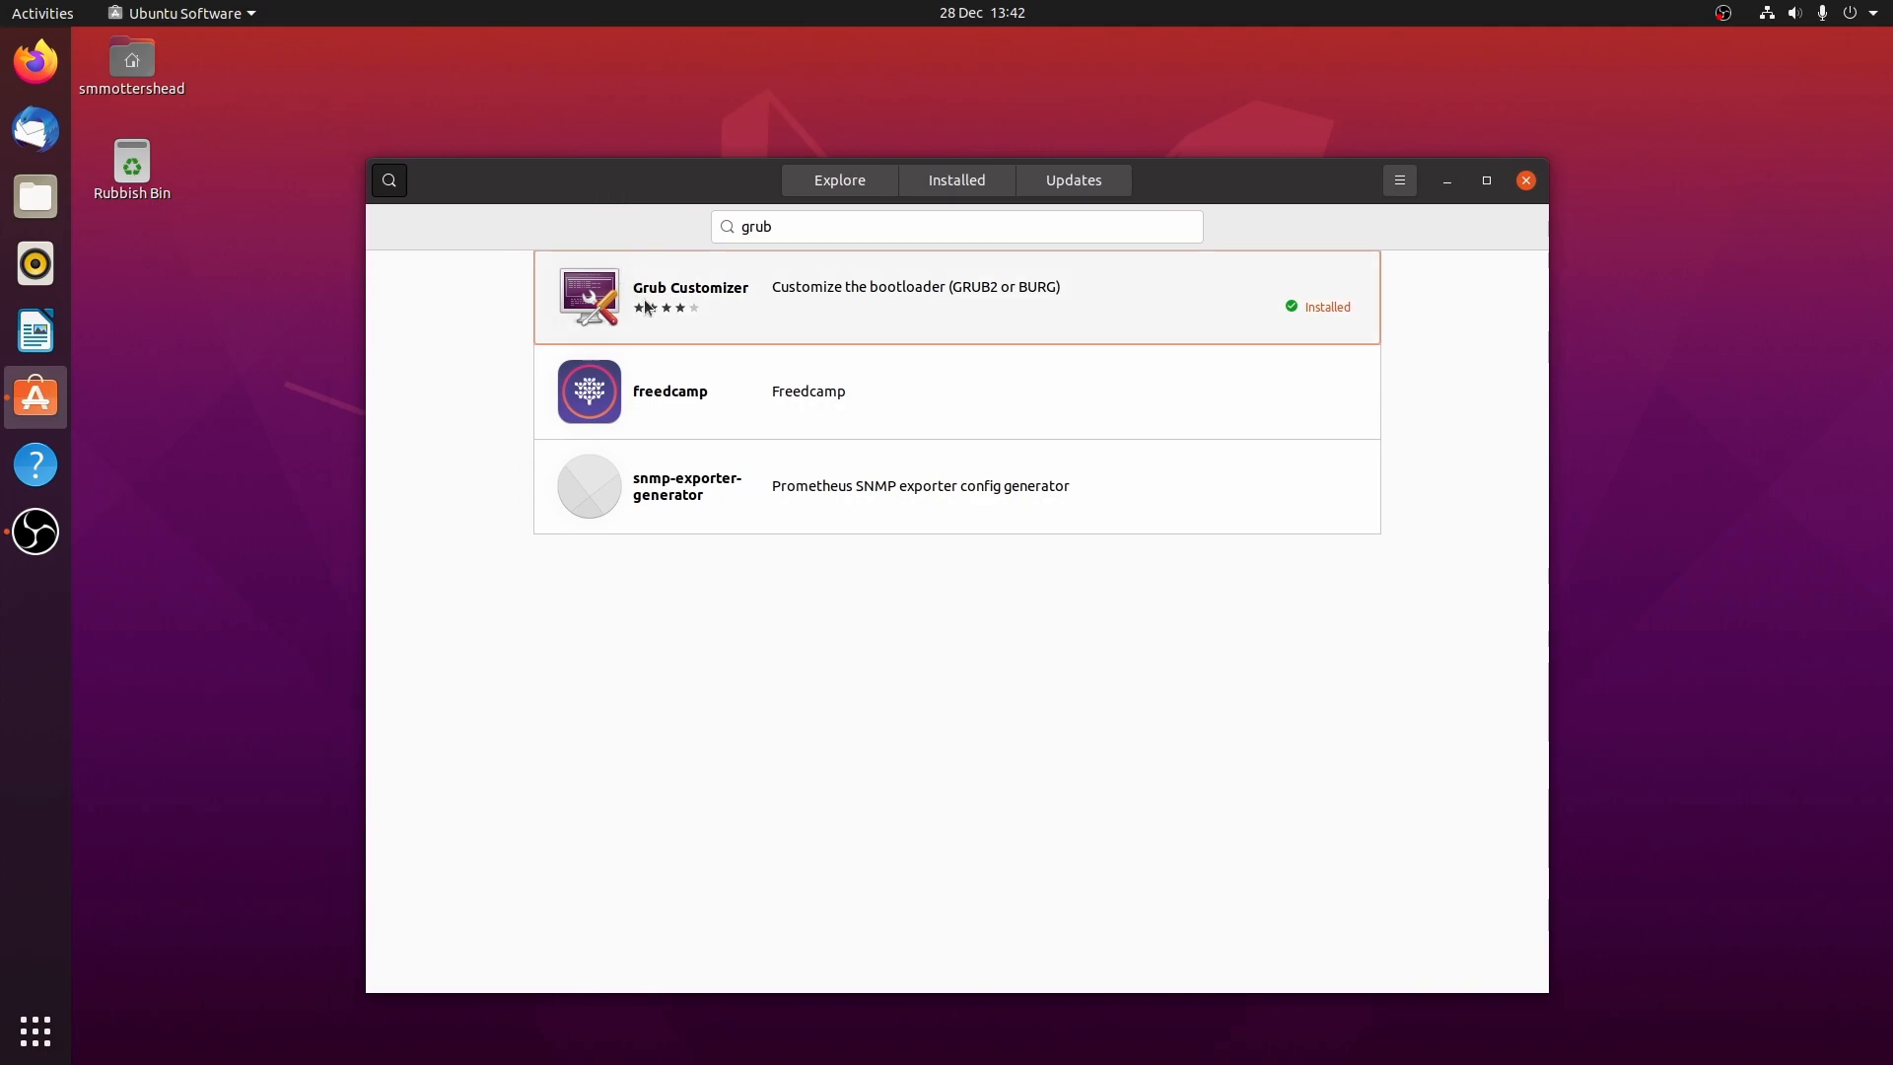
mouse_move(753, 305)
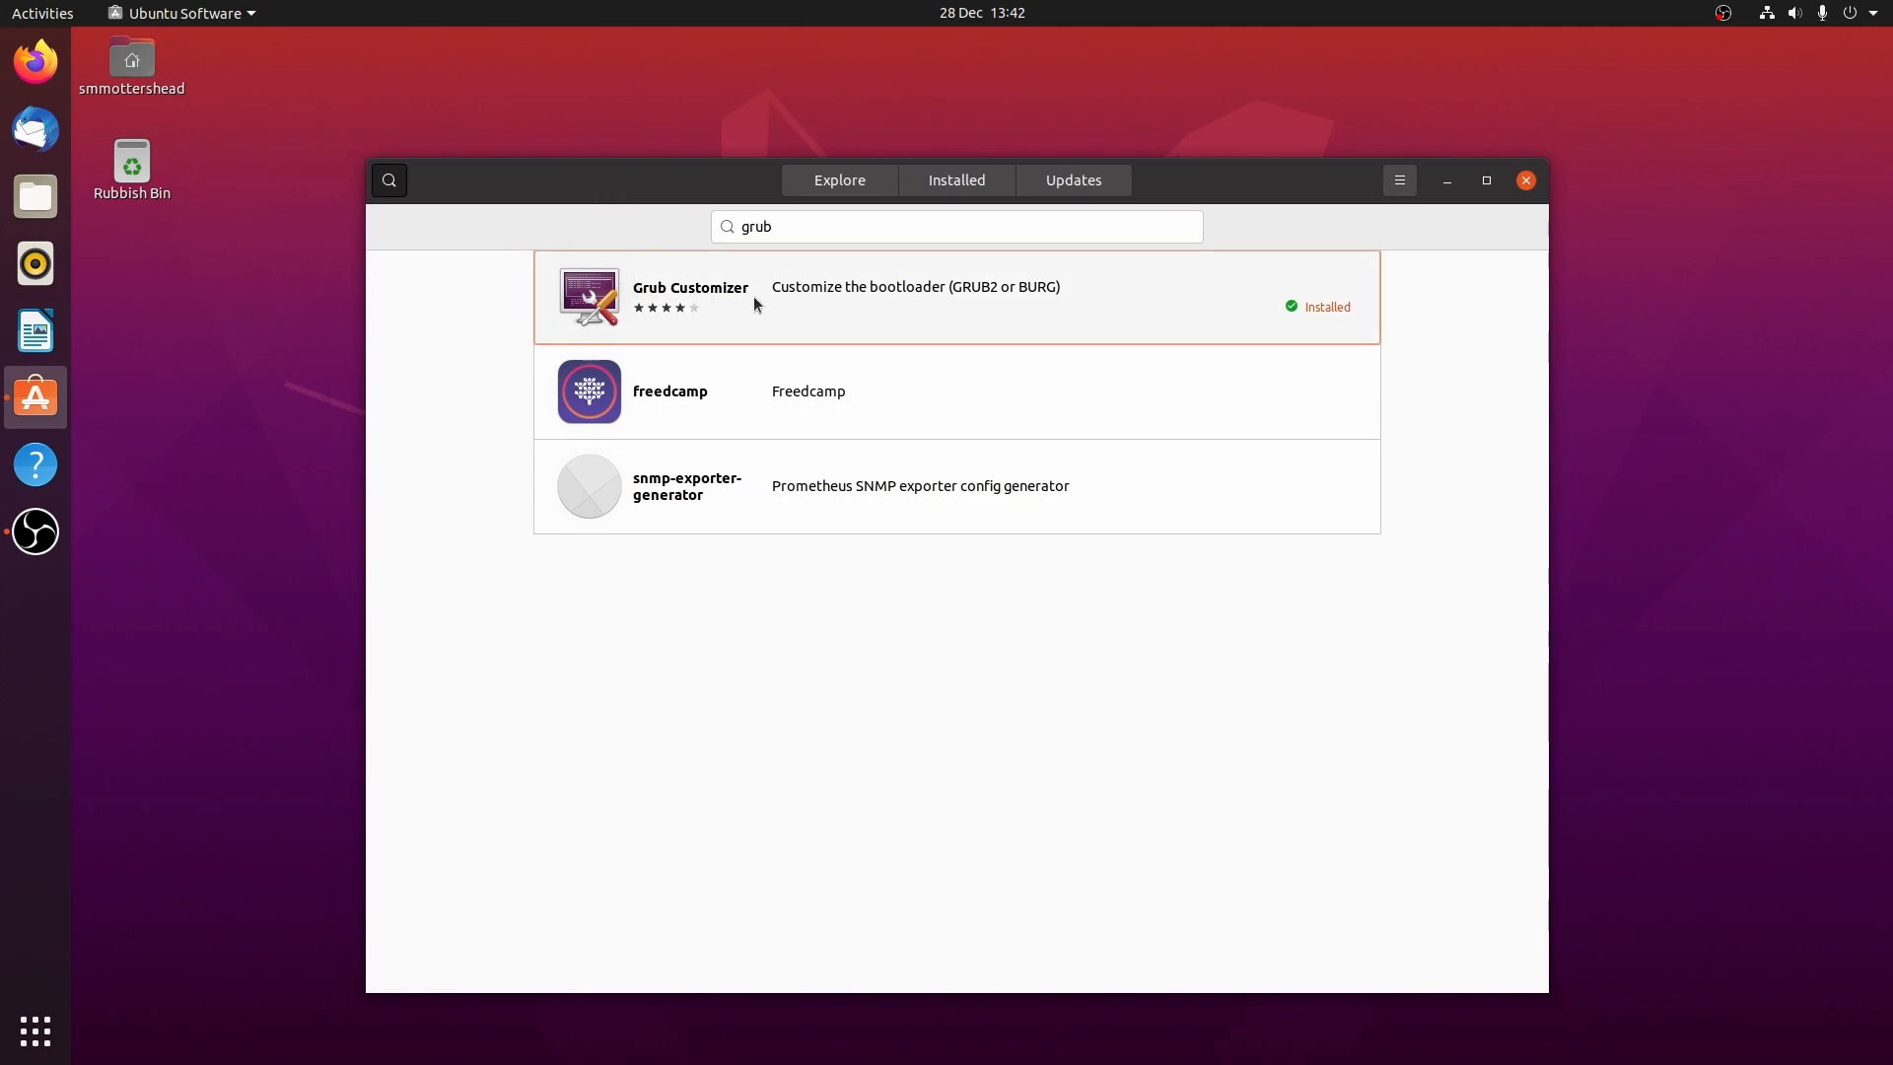
mouse_move(490, 200)
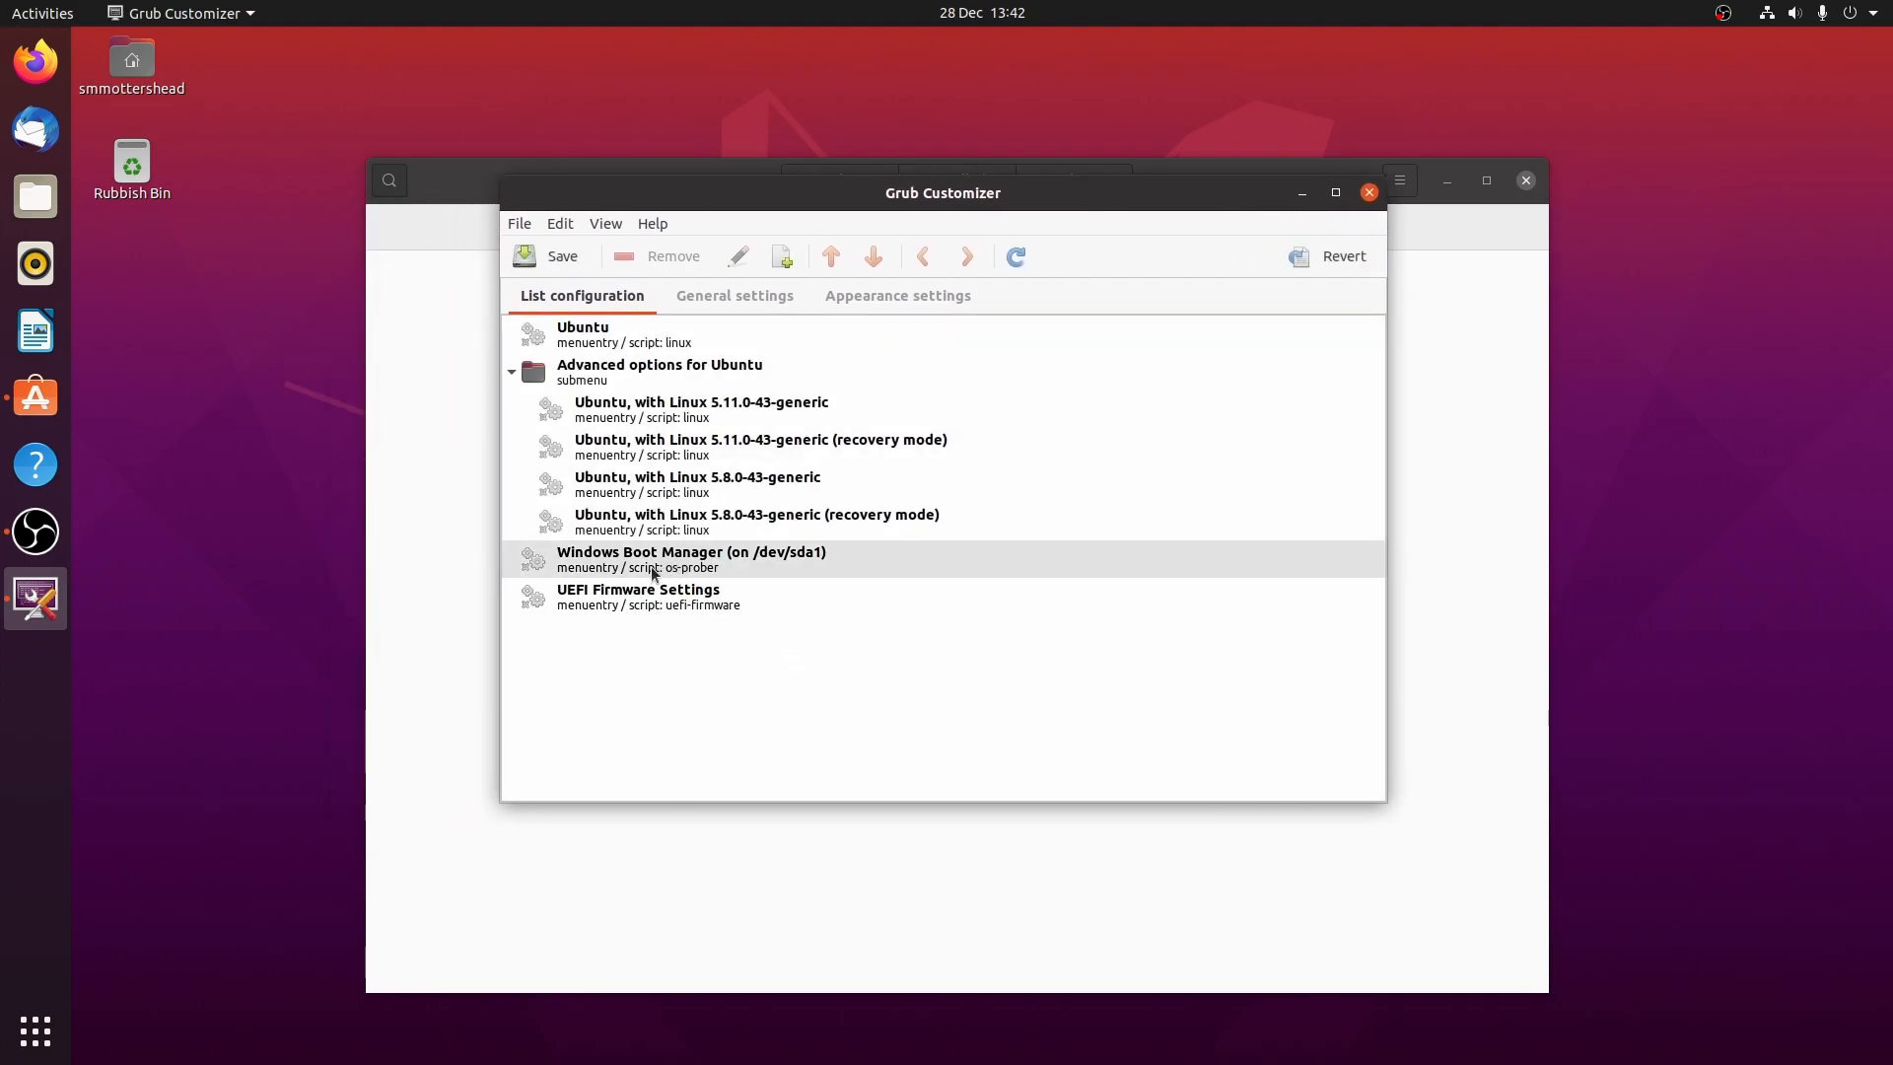
Step: Raise Windows Boot Manager two positions to first in the boot list and save
left_click(692, 559)
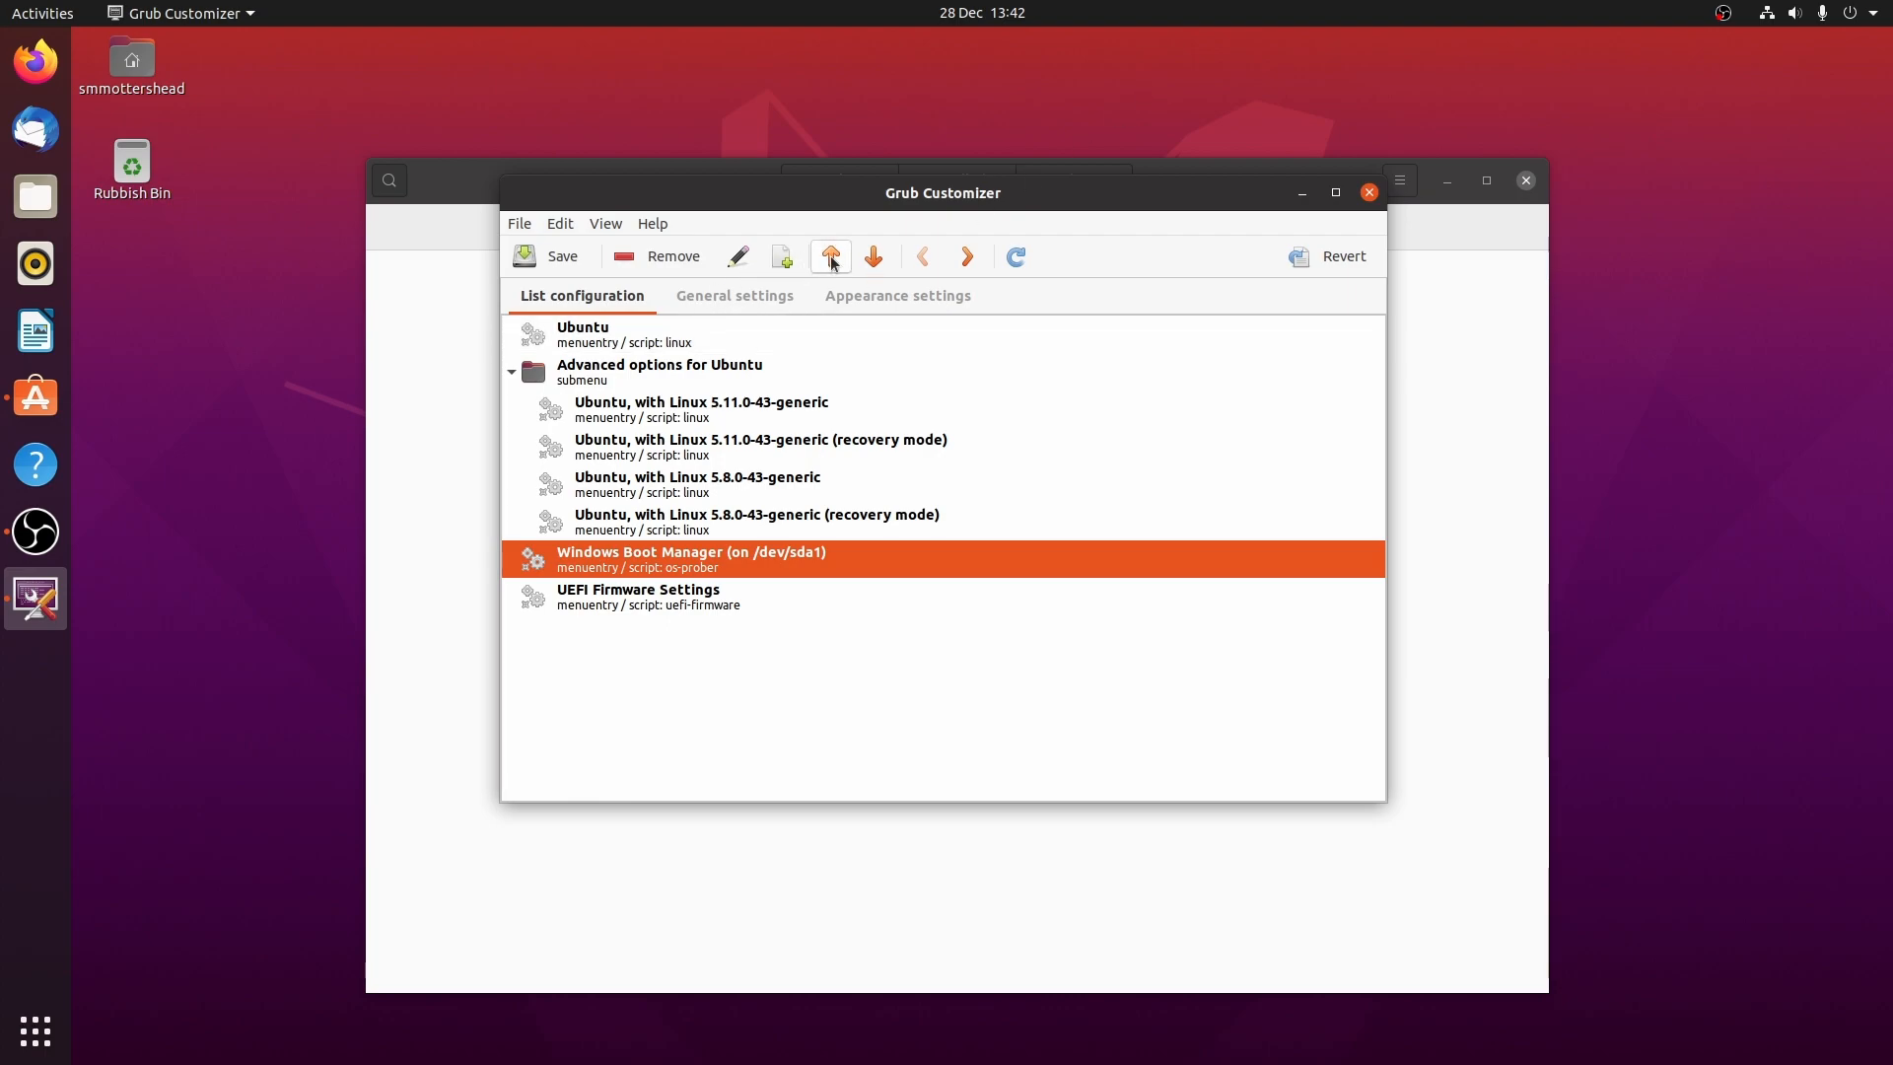
left_click(830, 256)
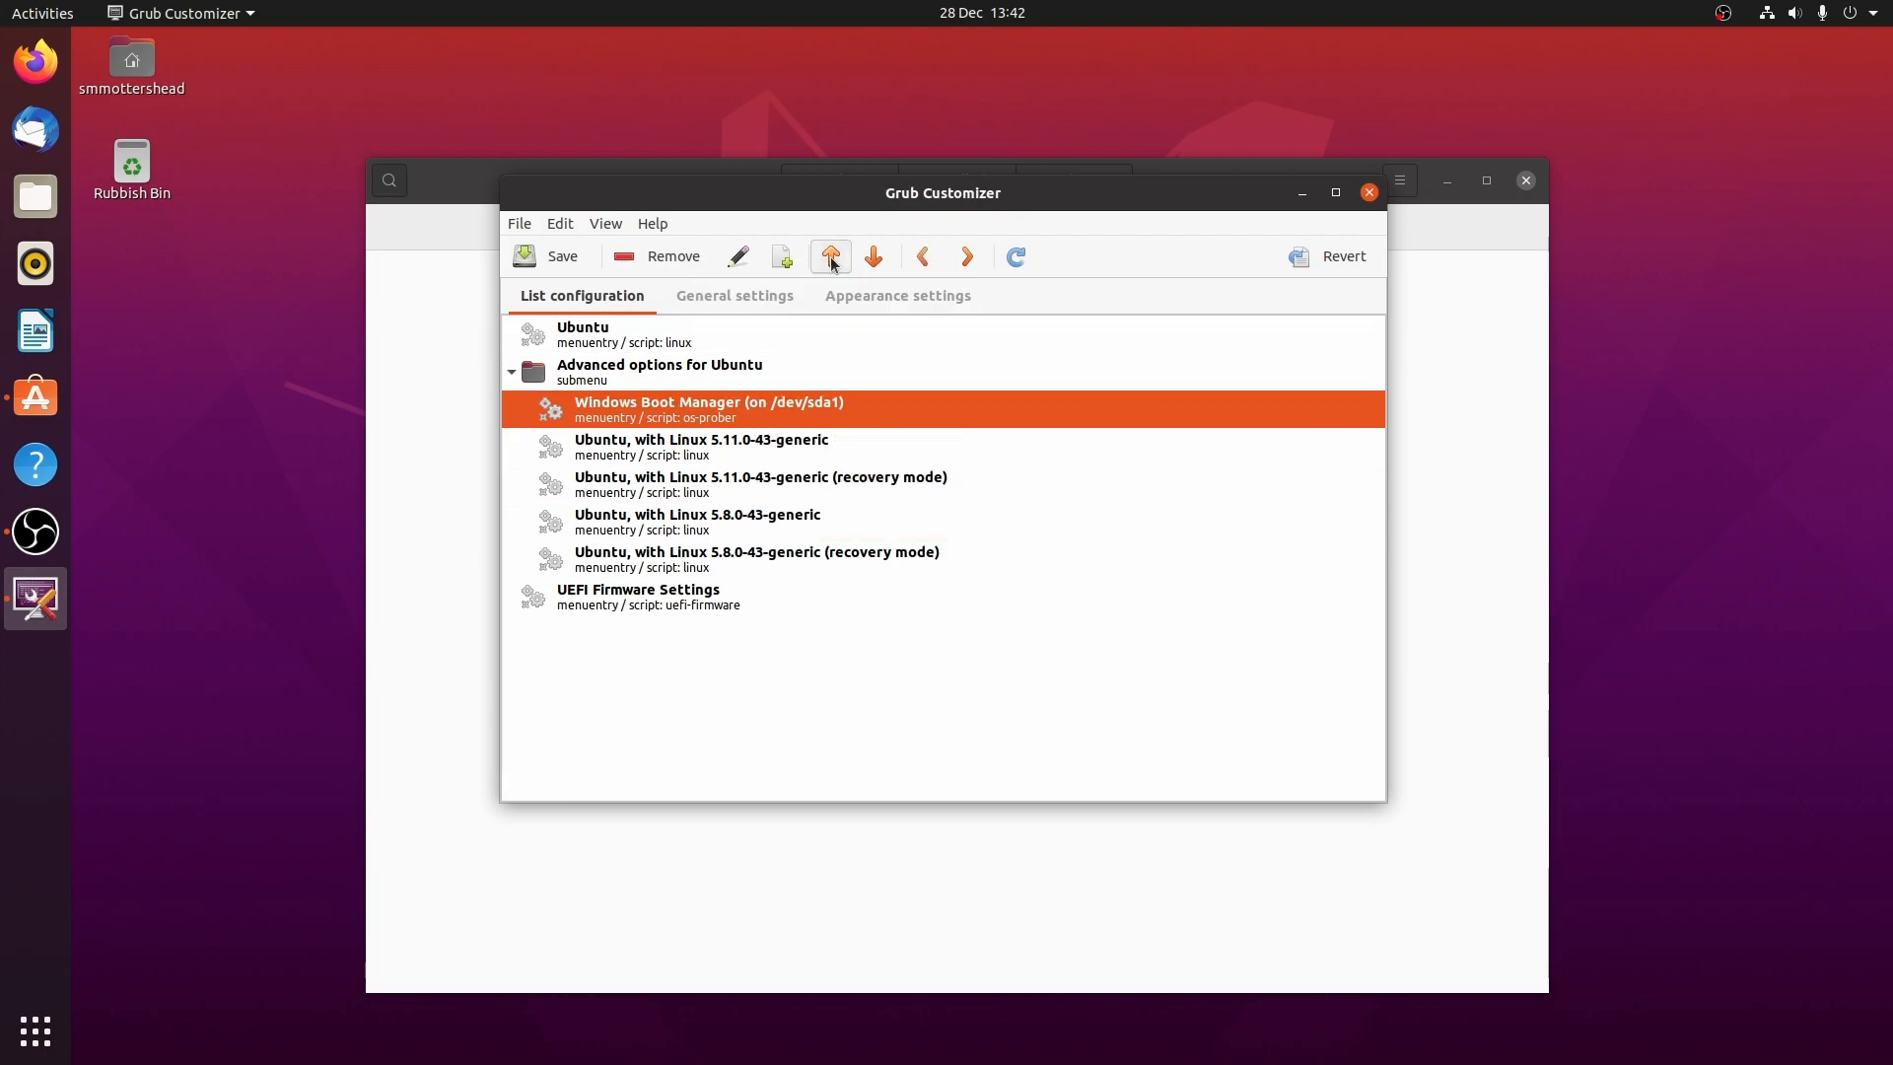
left_click(829, 256)
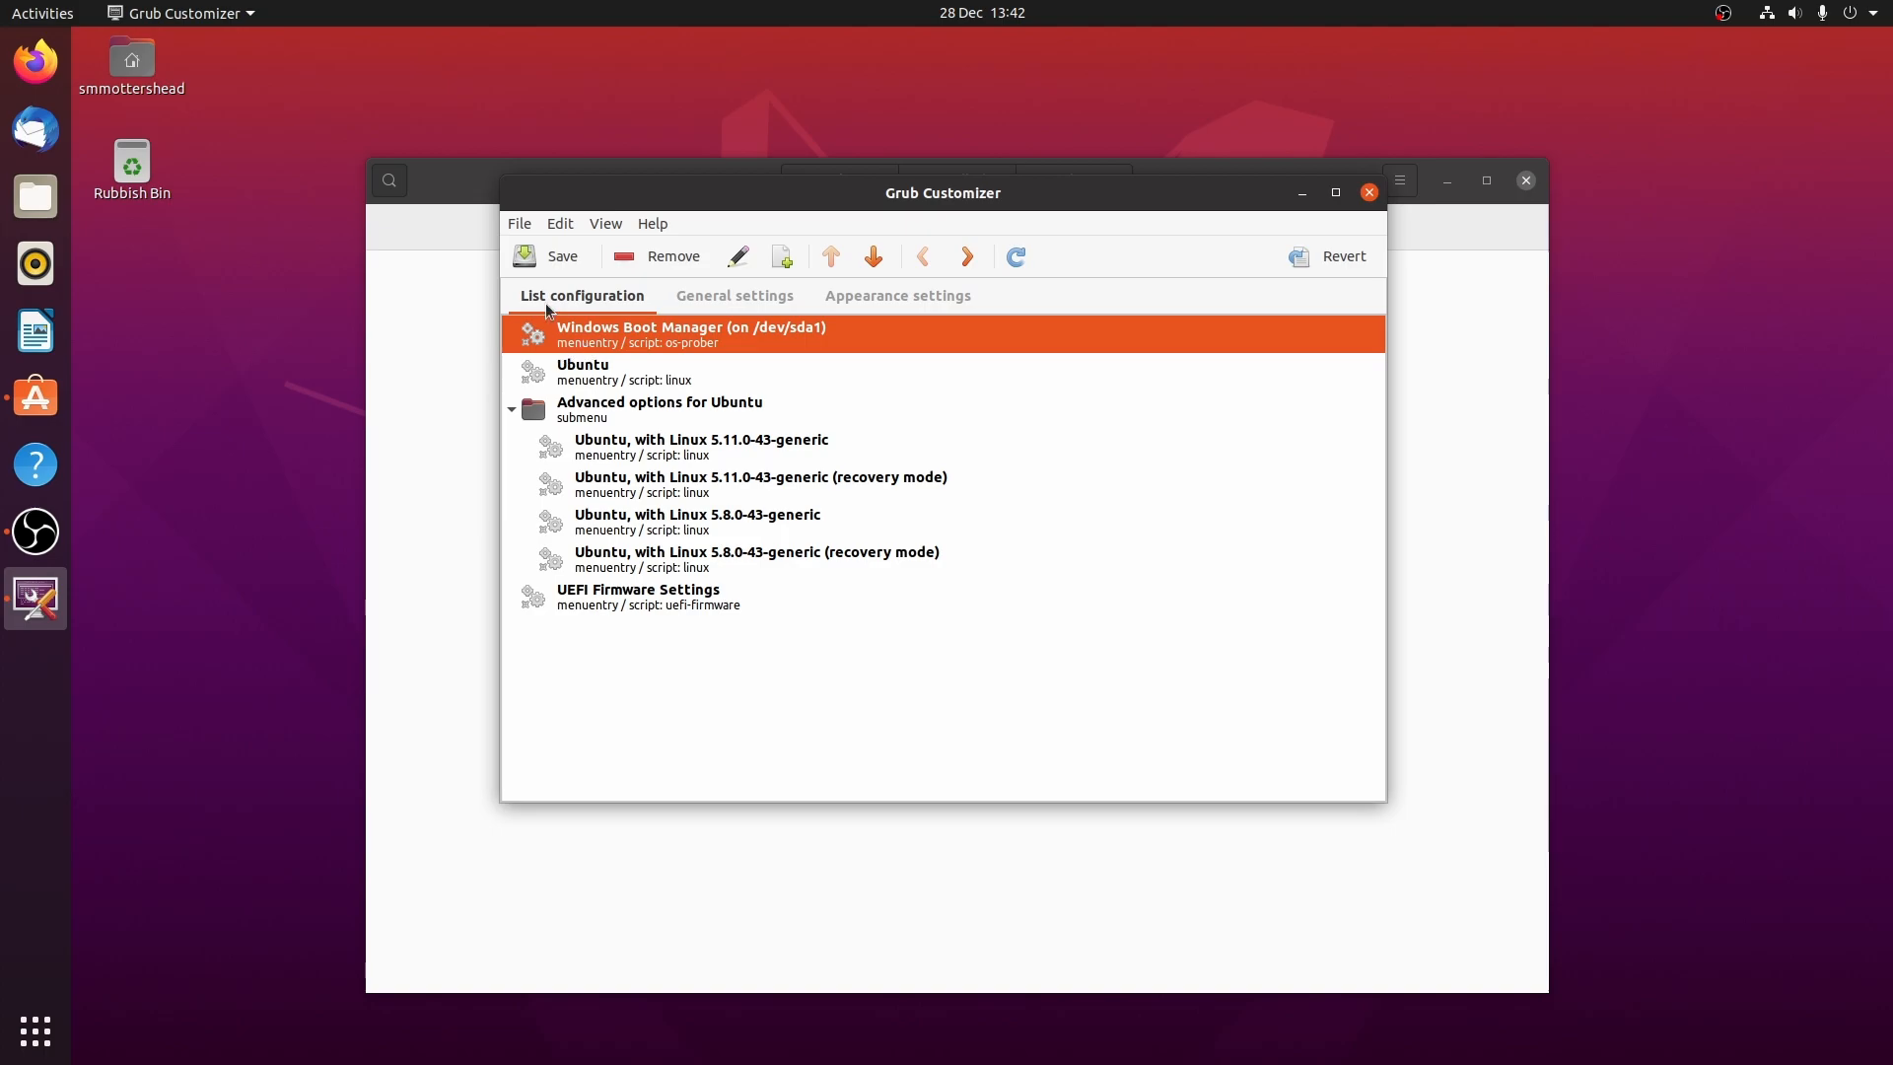
left_click(548, 256)
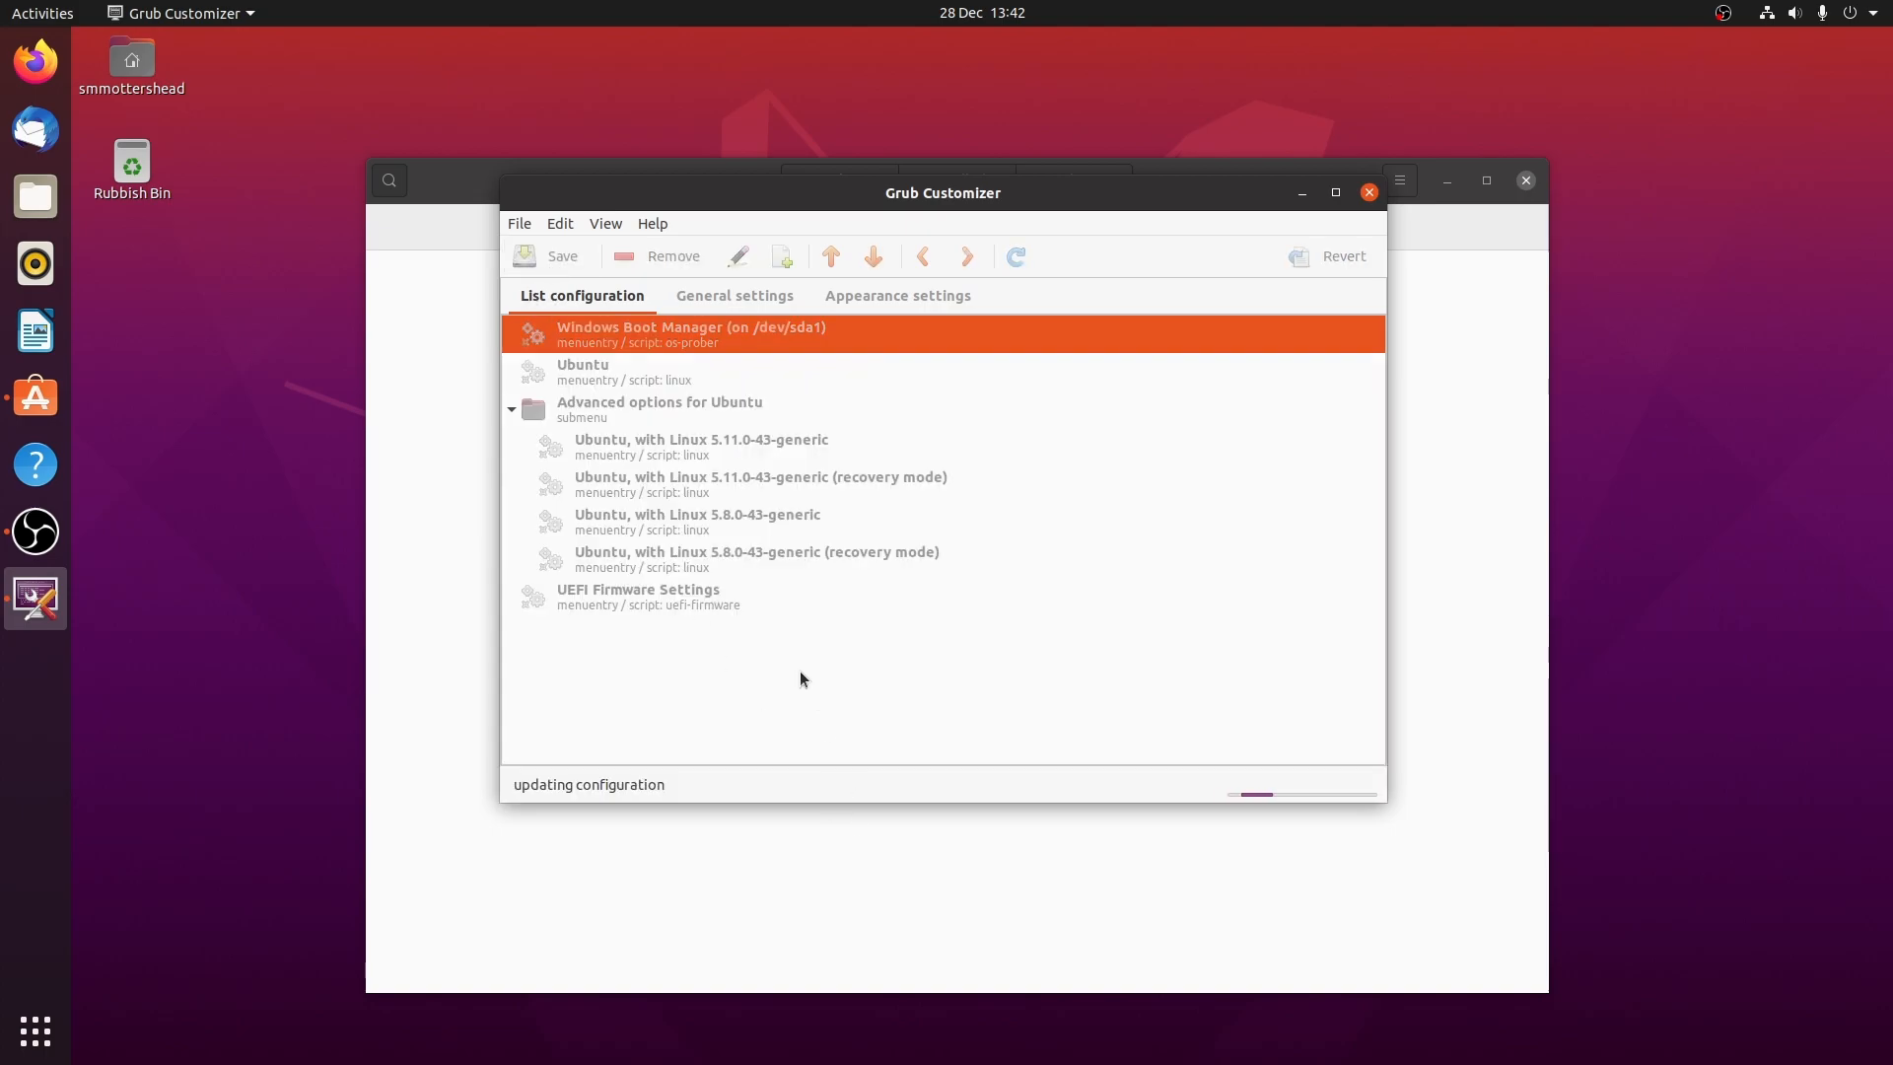